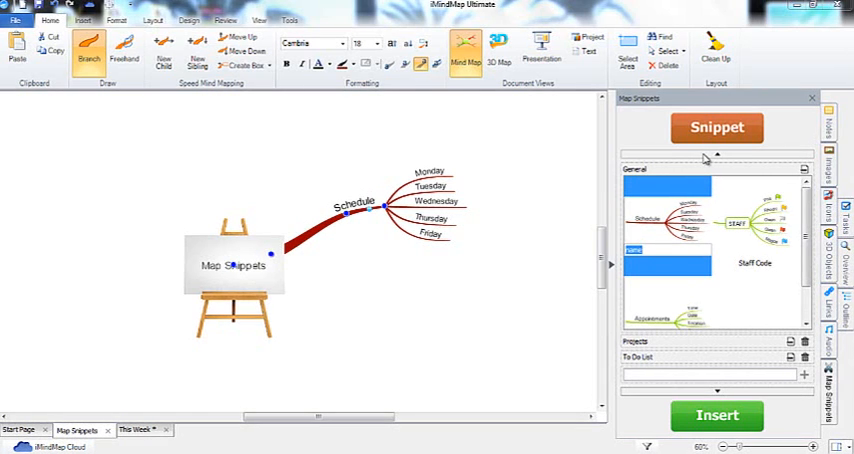
# Step: Name the saved snippet 'Schedule' and view its right-click options in the Map Snippets panel
pyautogui.write('Schedule')
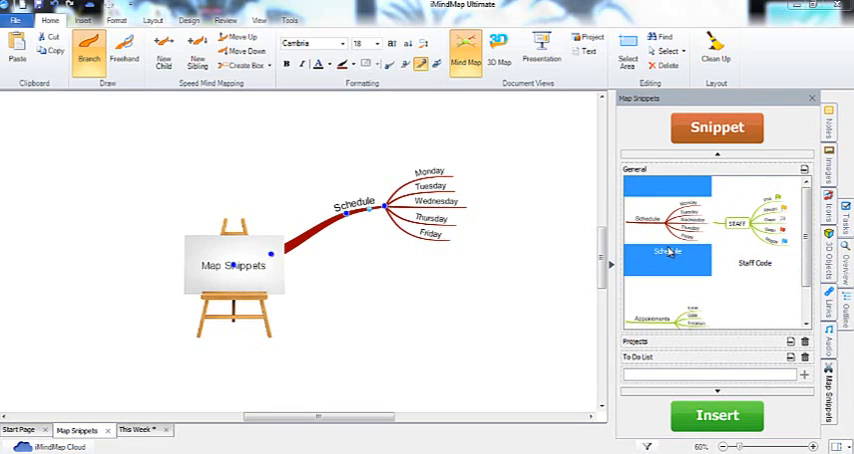
pyautogui.rightClick(668, 252)
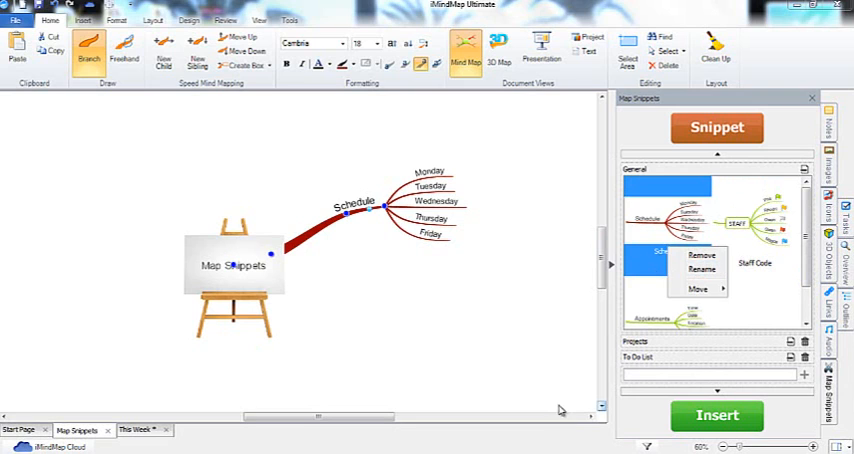
pyautogui.click(138, 428)
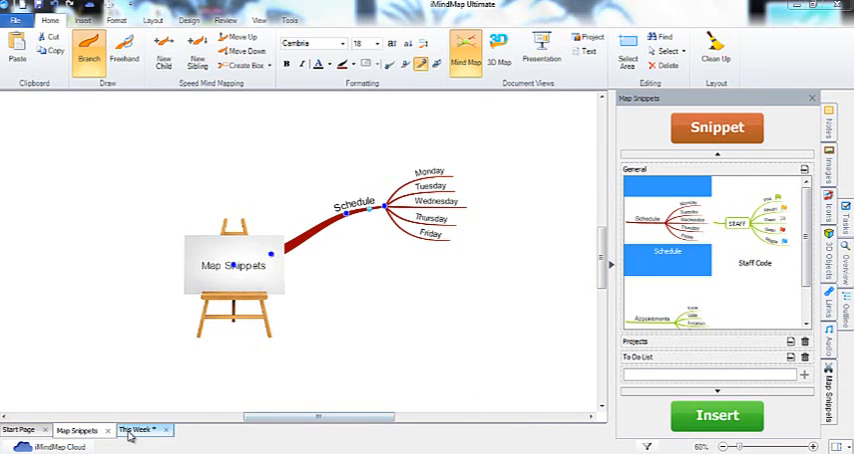
# Step: Switch to the 'This week' map document
pyautogui.click(136, 430)
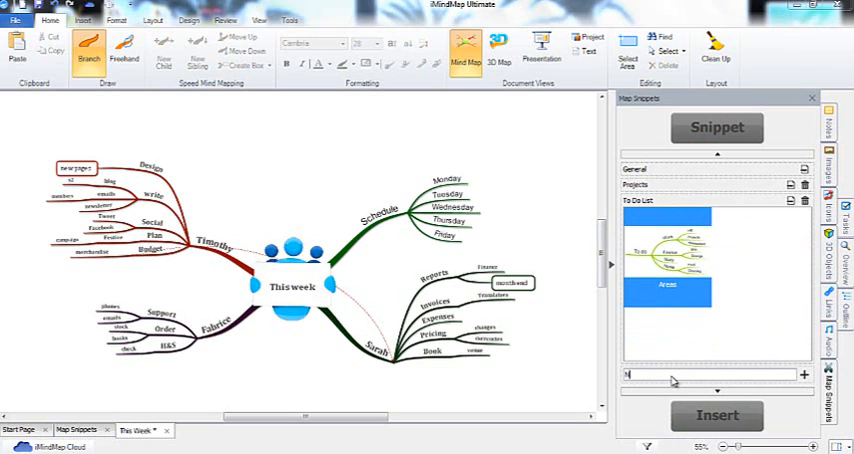
# Step: Create a snippet category named 'New Category' in the Map Snippets panel
pyautogui.write('New Category')
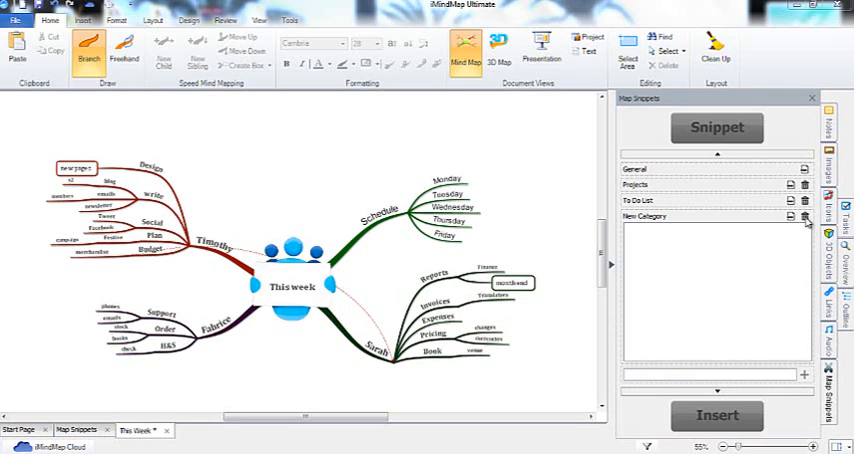
pyautogui.click(804, 216)
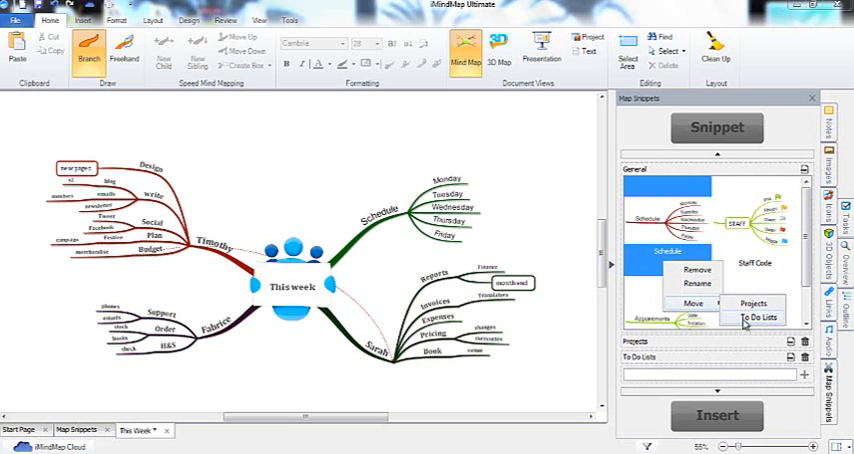
# Step: Move the Schedule snippet into the To-Do Lists category beside the Areas snippet
pyautogui.click(760, 316)
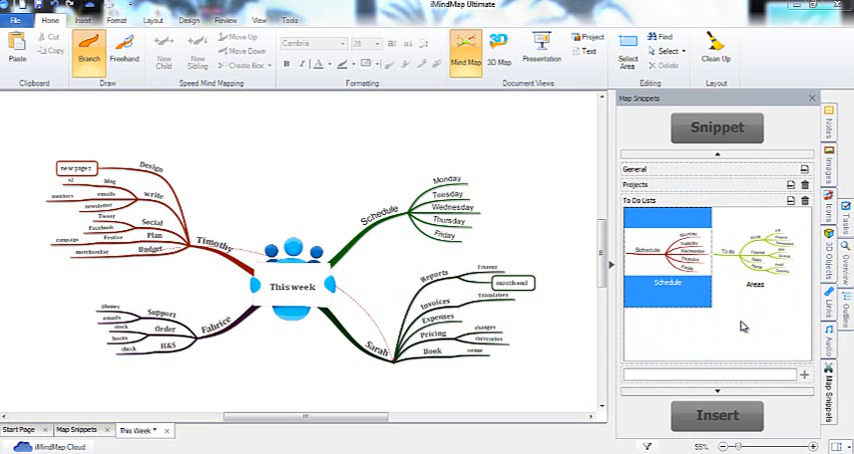
pyautogui.moveTo(696, 340)
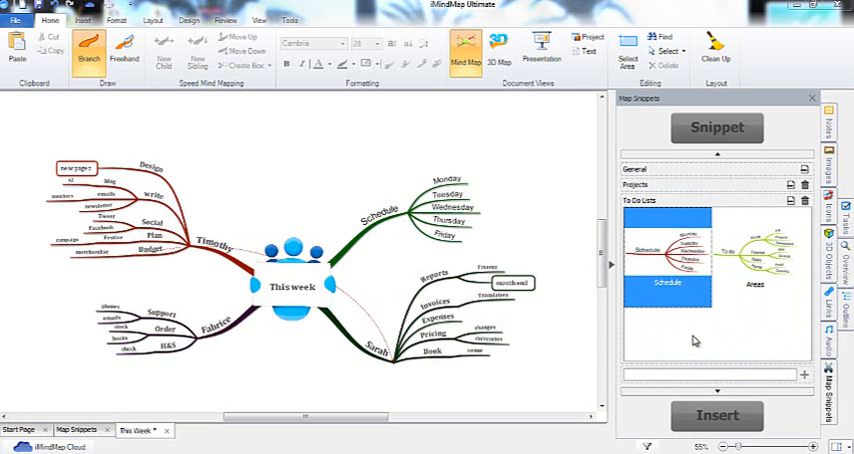